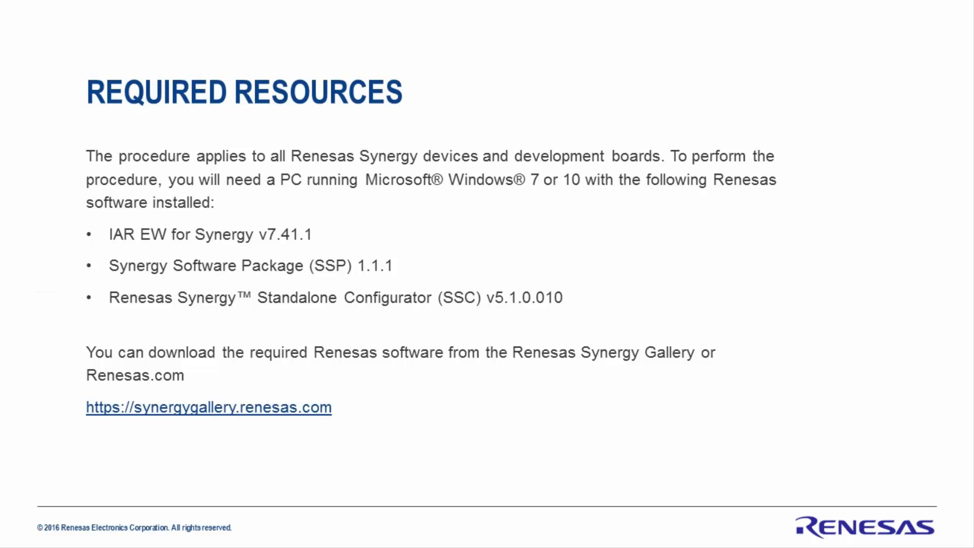
- Exit the PowerPoint slideshow and bring up IAR Embedded Workbench in the Start menu
left_click(17, 533)
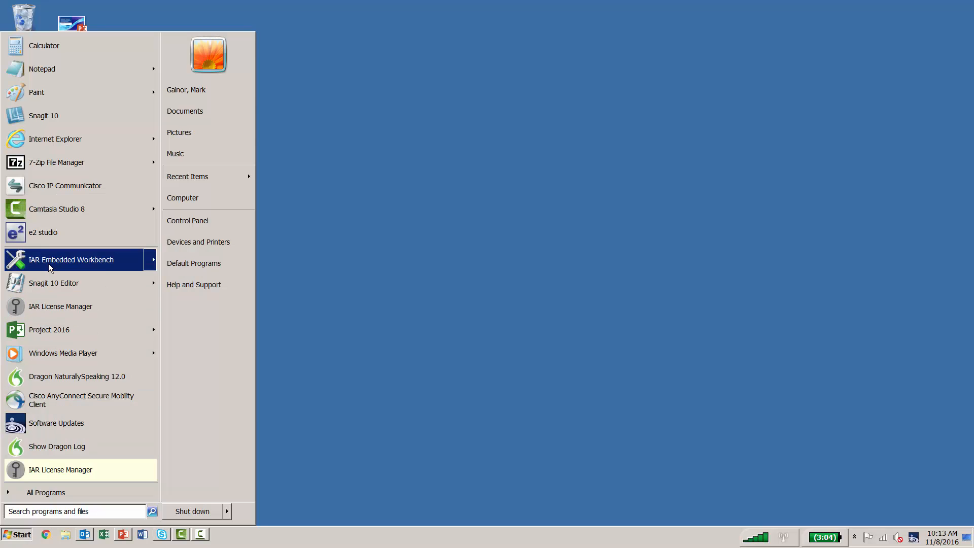
- Launch IAR Embedded Workbench and open the PDC_Capture_LCD.eww workspace
left_click(70, 260)
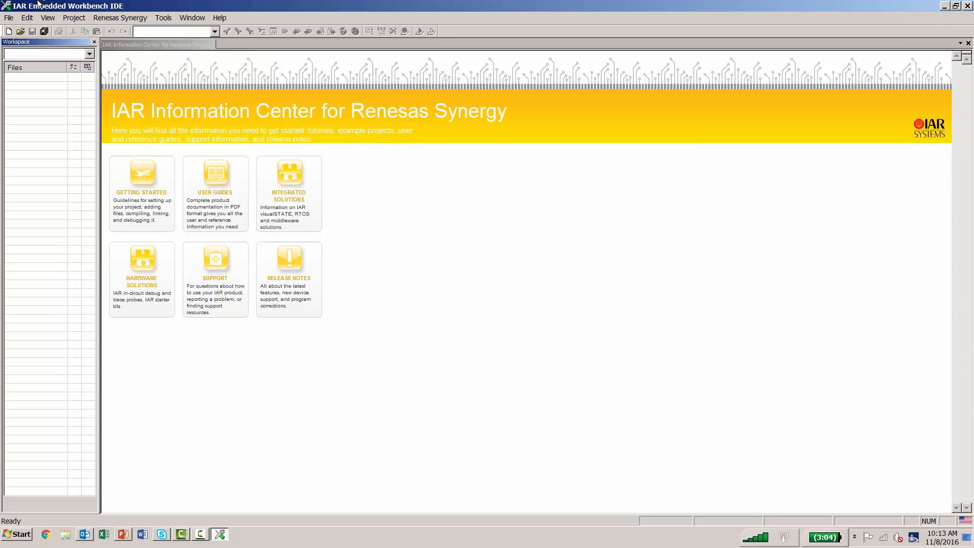
left_click(8, 17)
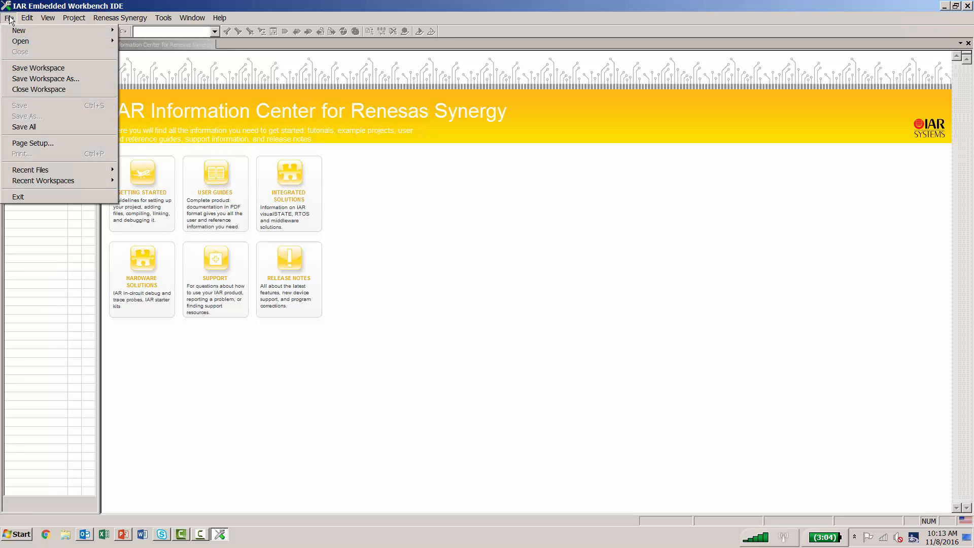
mouse_move(20, 41)
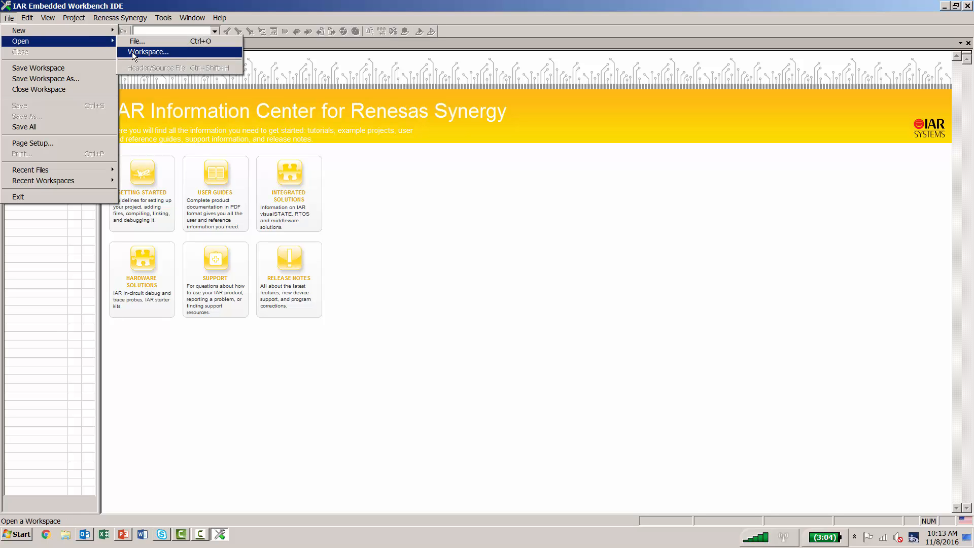
left_click(147, 52)
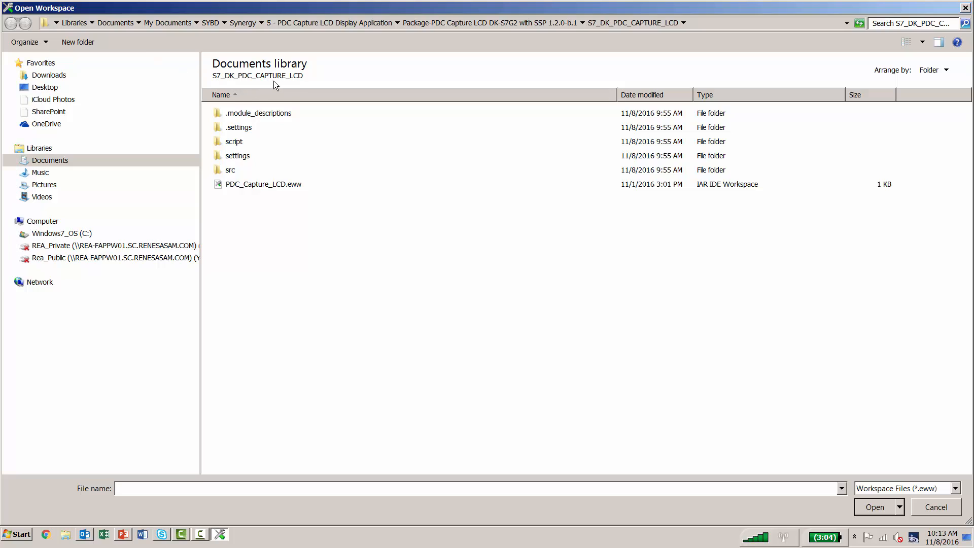
mouse_move(292, 186)
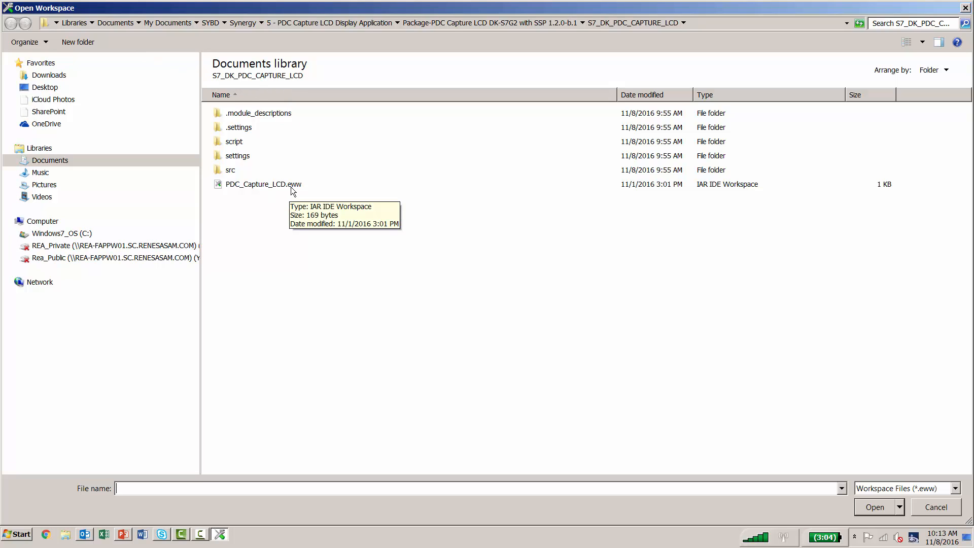
left_click(263, 184)
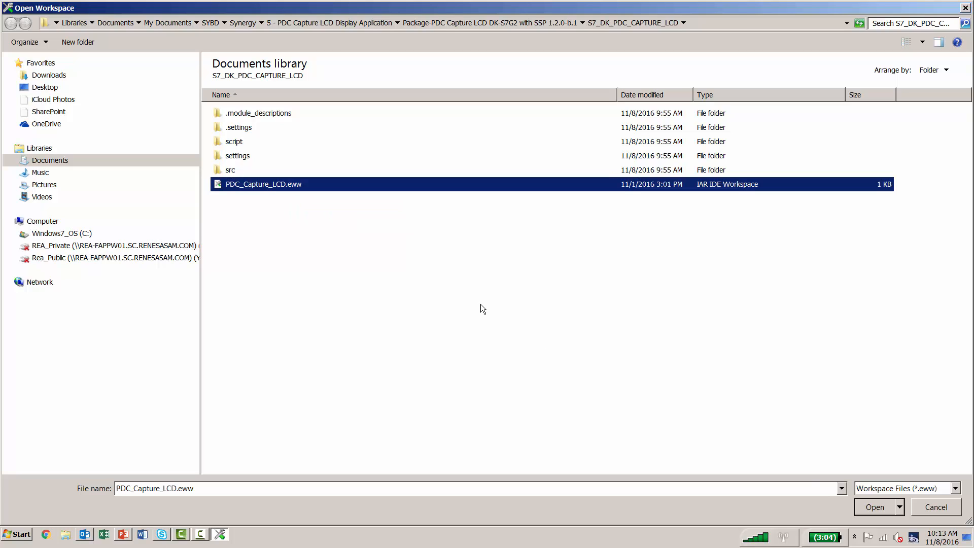
left_click(874, 506)
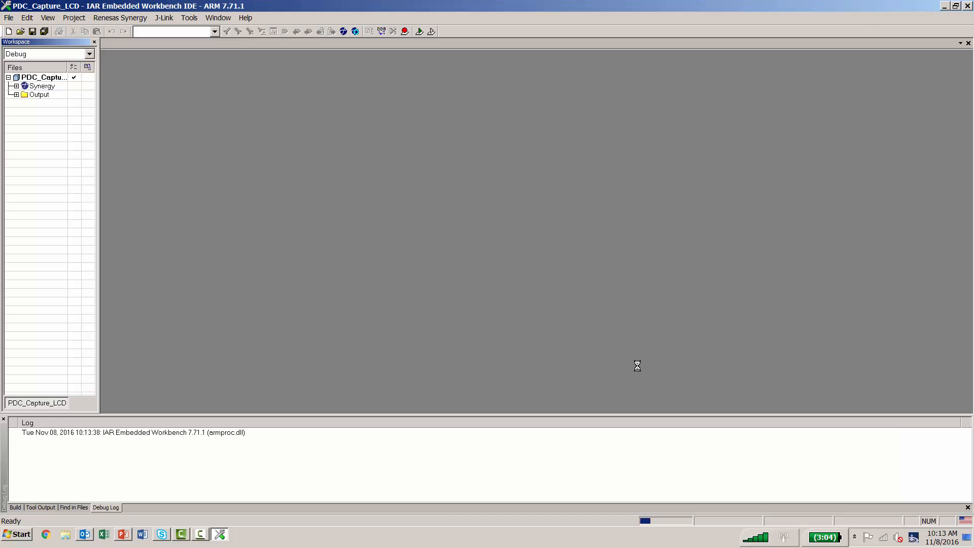
mouse_move(553, 316)
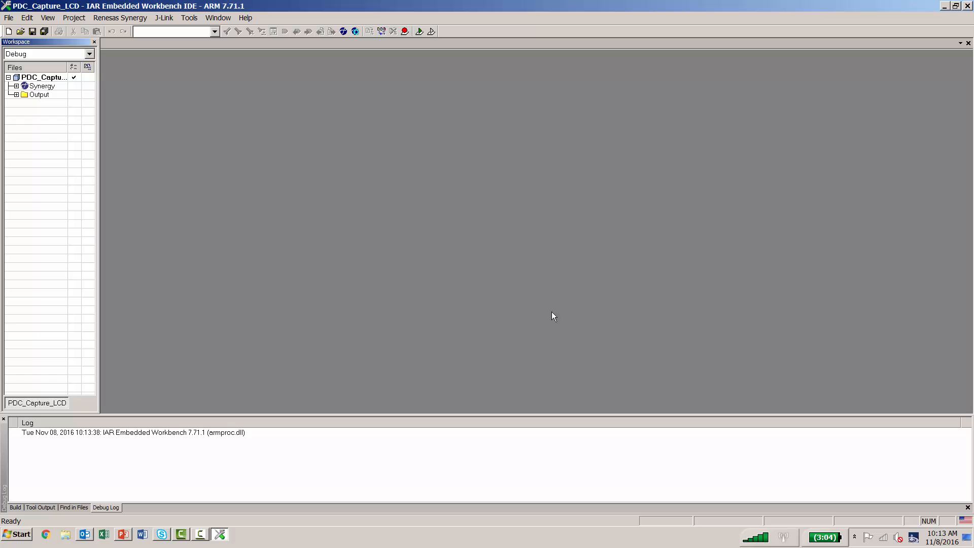
mouse_move(213, 28)
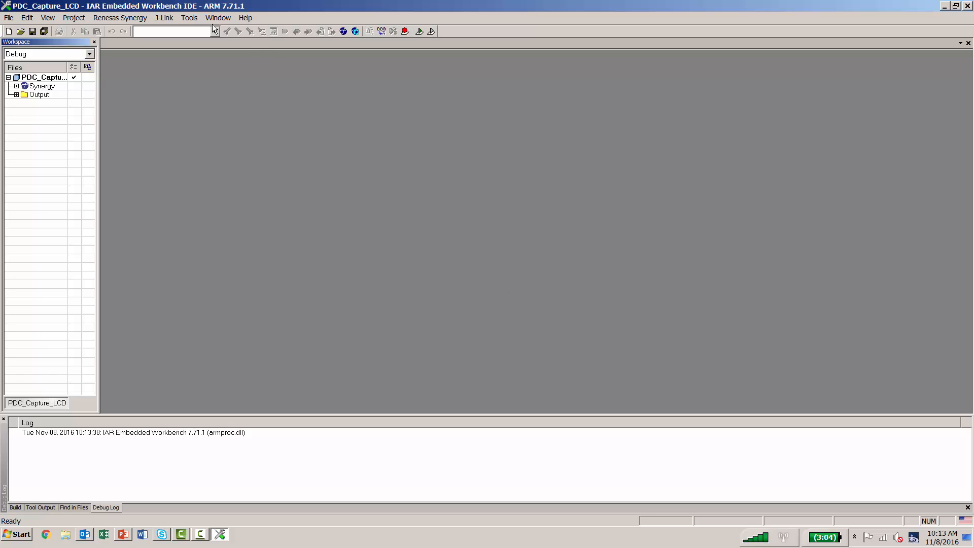
left_click(120, 17)
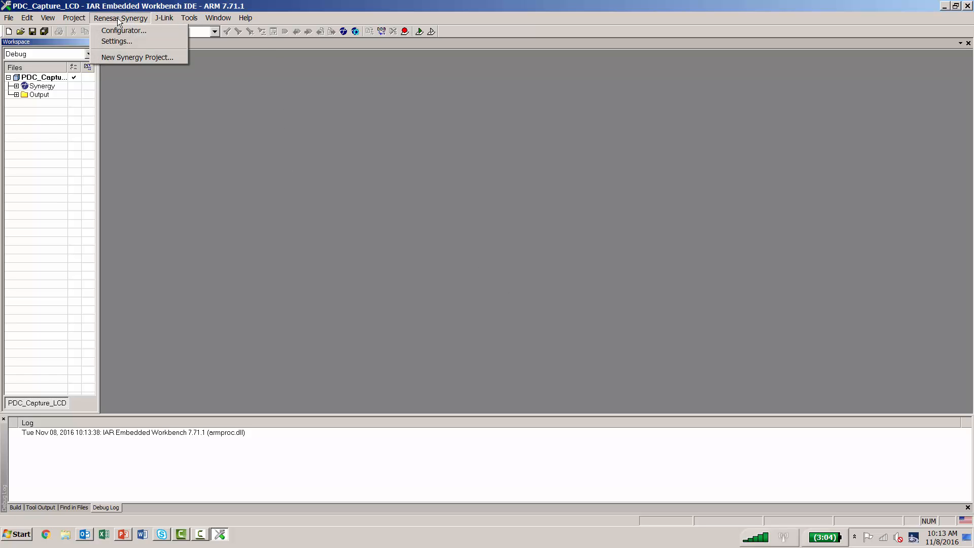
mouse_move(115, 41)
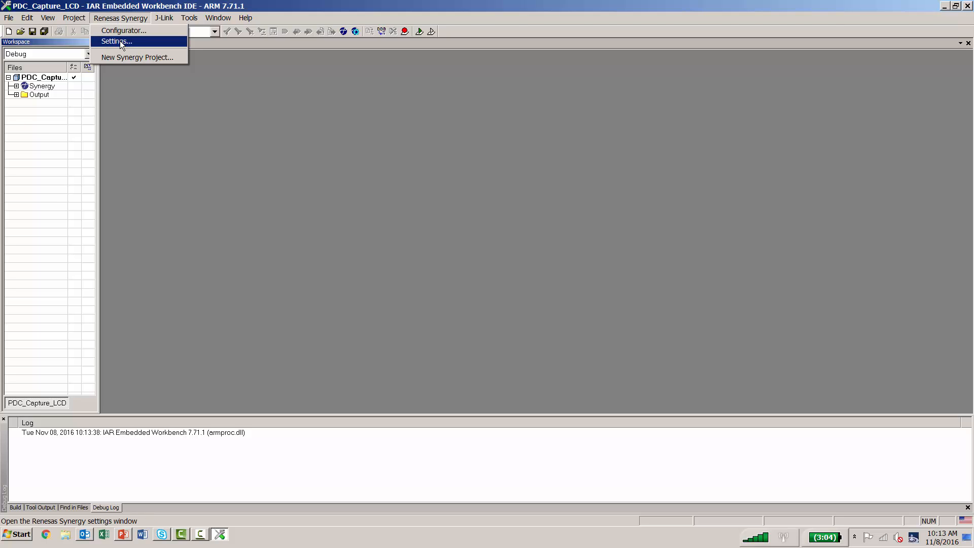
left_click(116, 41)
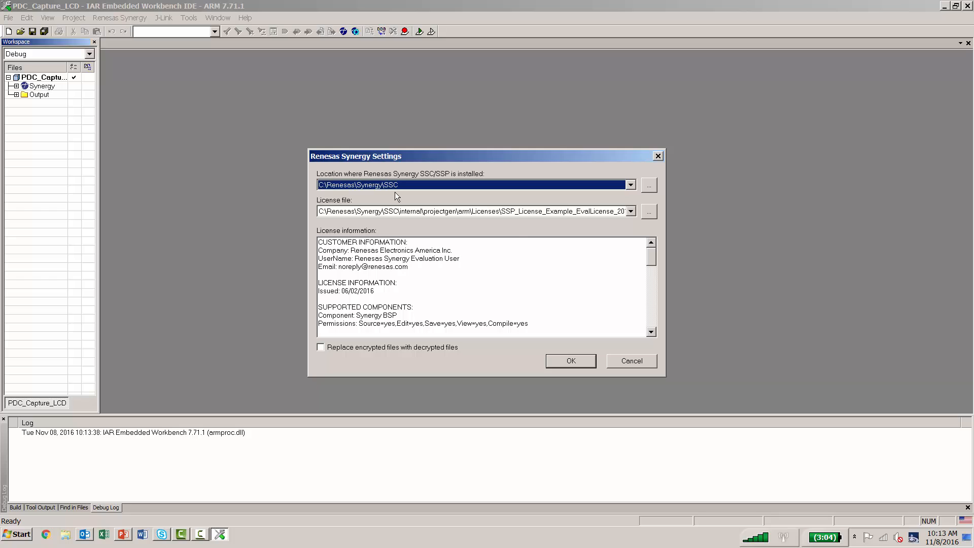
mouse_move(595, 221)
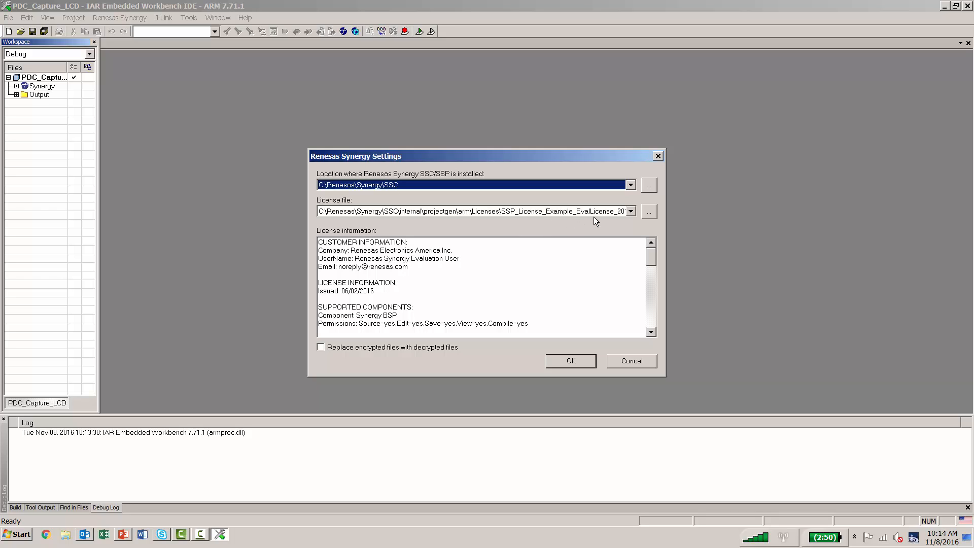
mouse_move(517, 343)
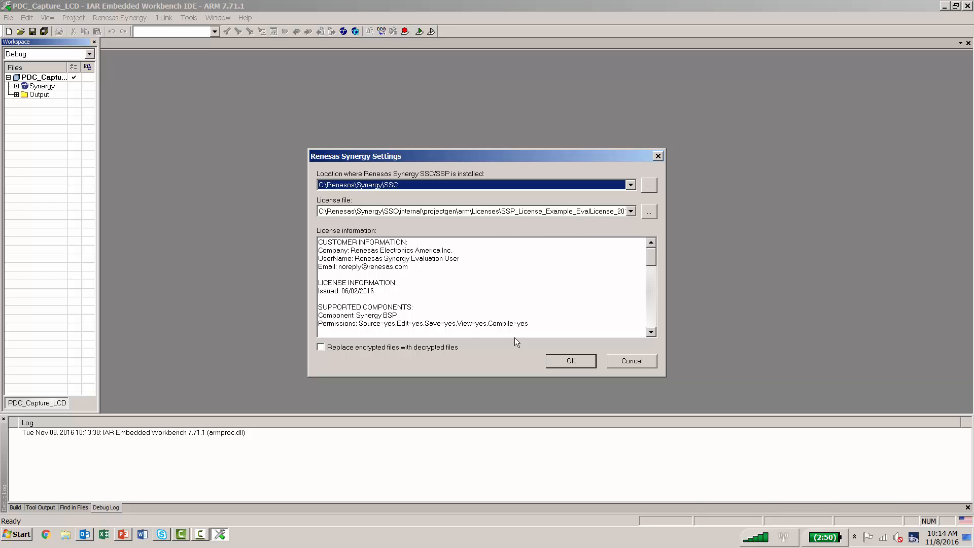
left_click(569, 360)
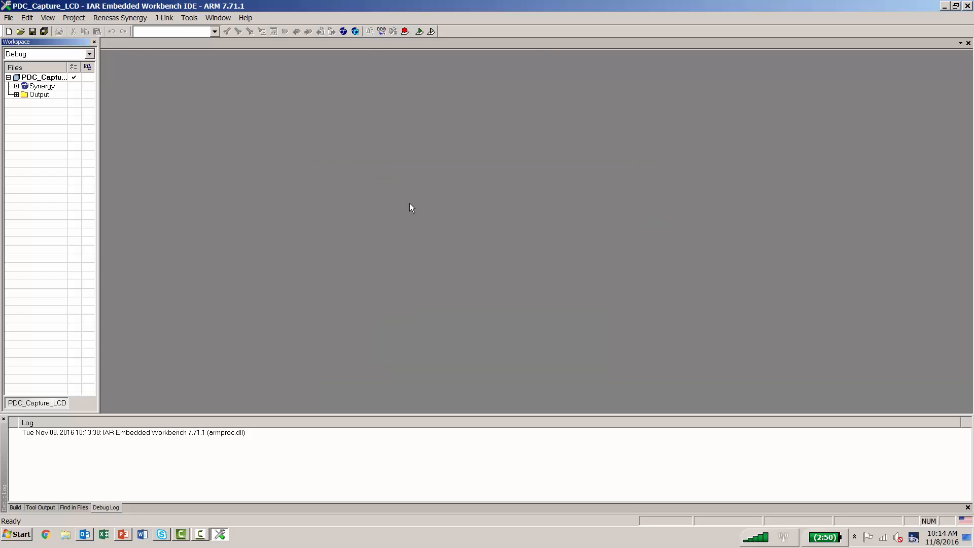
left_click(119, 17)
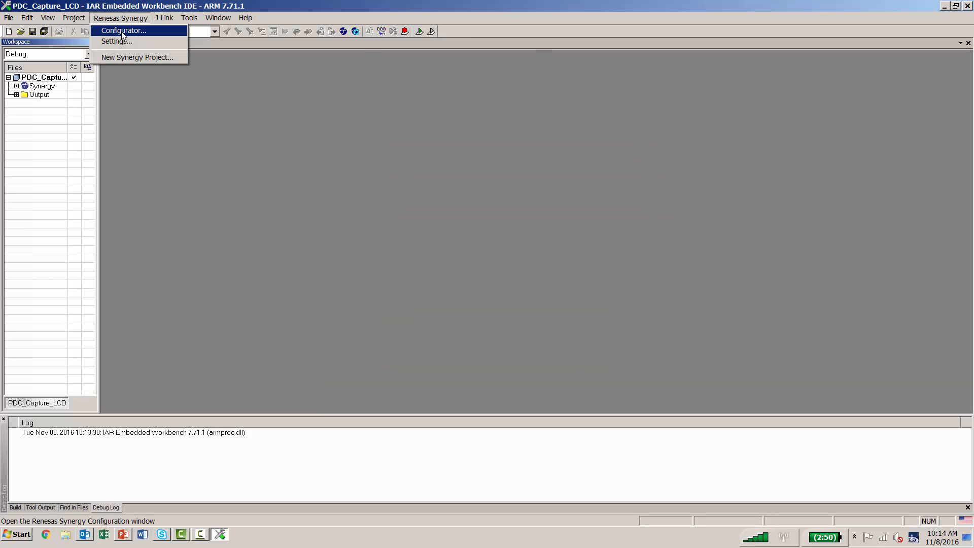
- Generate the S7G2 DK project content in the Synergy Configurator, then close it
left_click(123, 30)
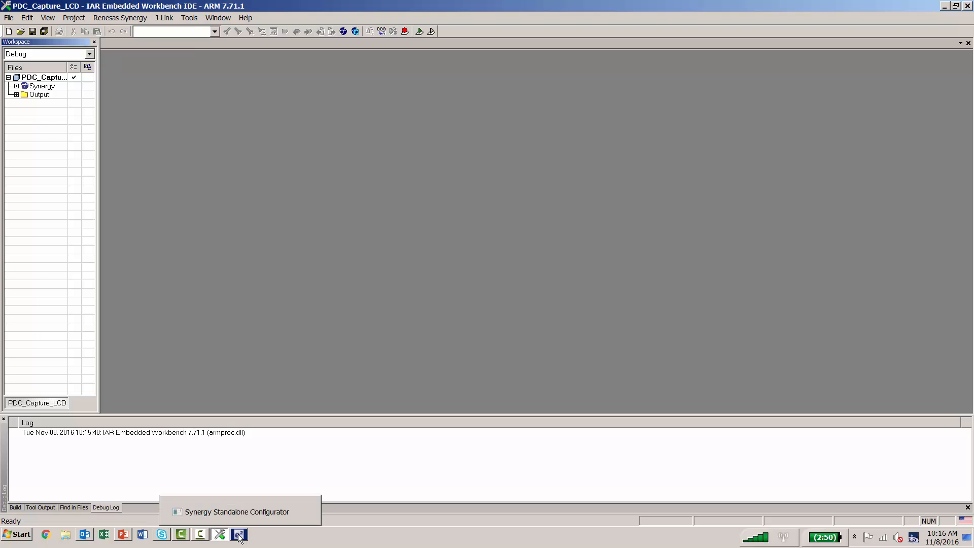
mouse_move(247, 532)
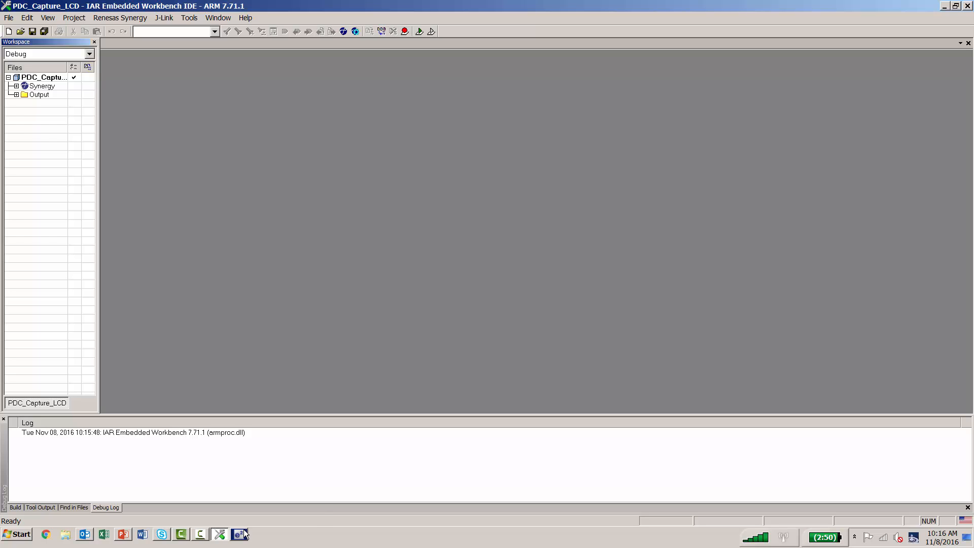
mouse_move(238, 534)
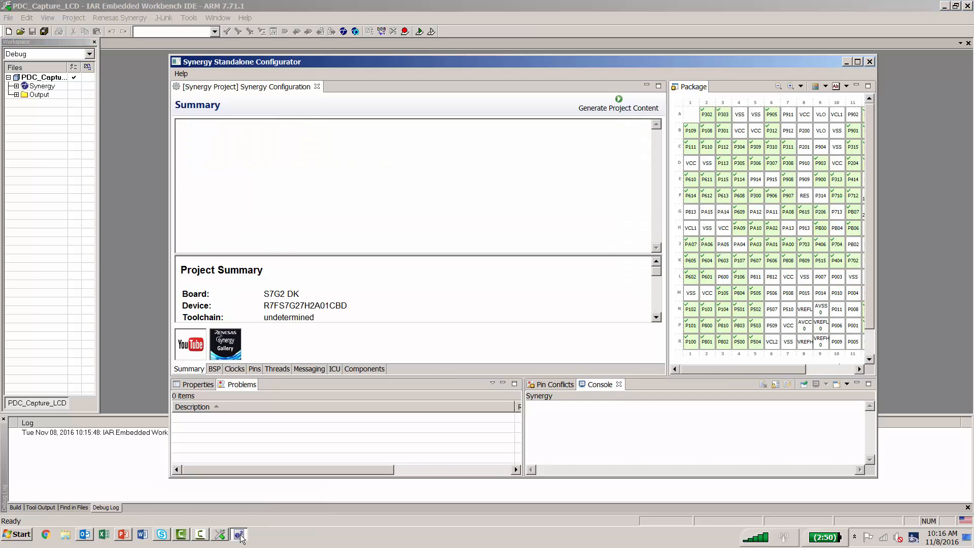
mouse_move(485, 213)
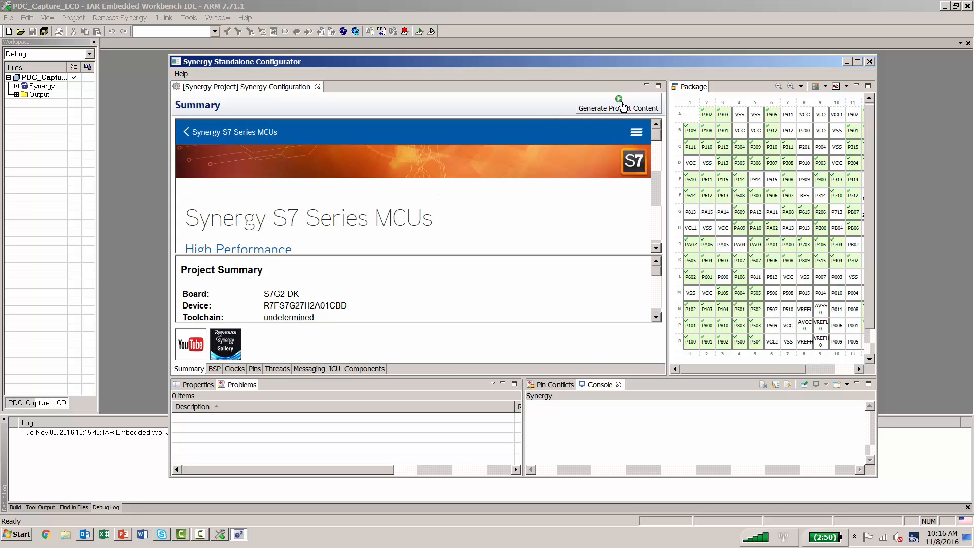
left_click(617, 108)
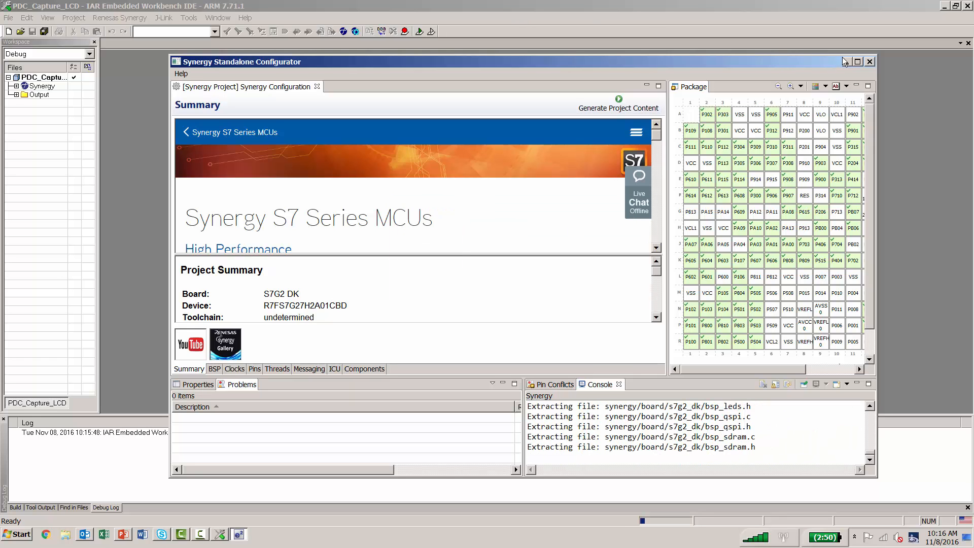
left_click(869, 61)
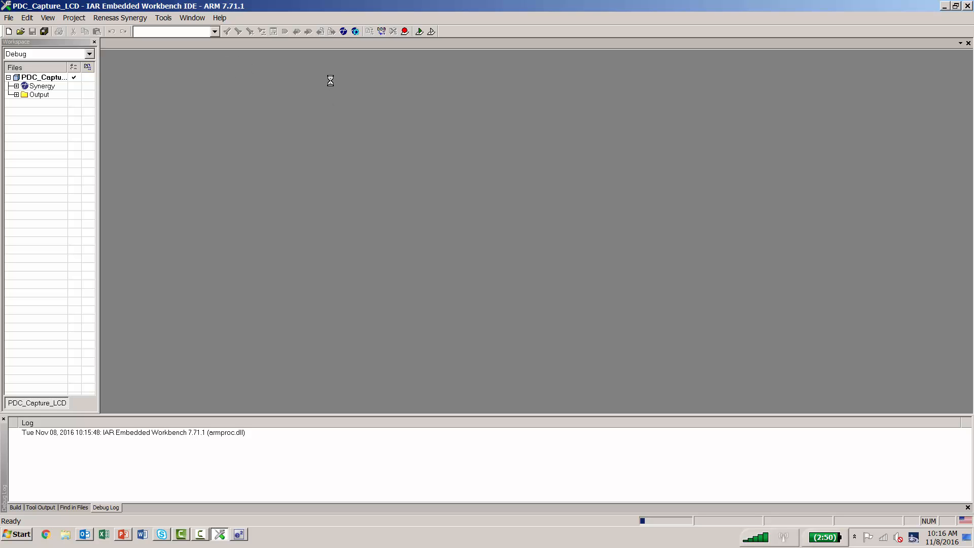
mouse_move(395, 67)
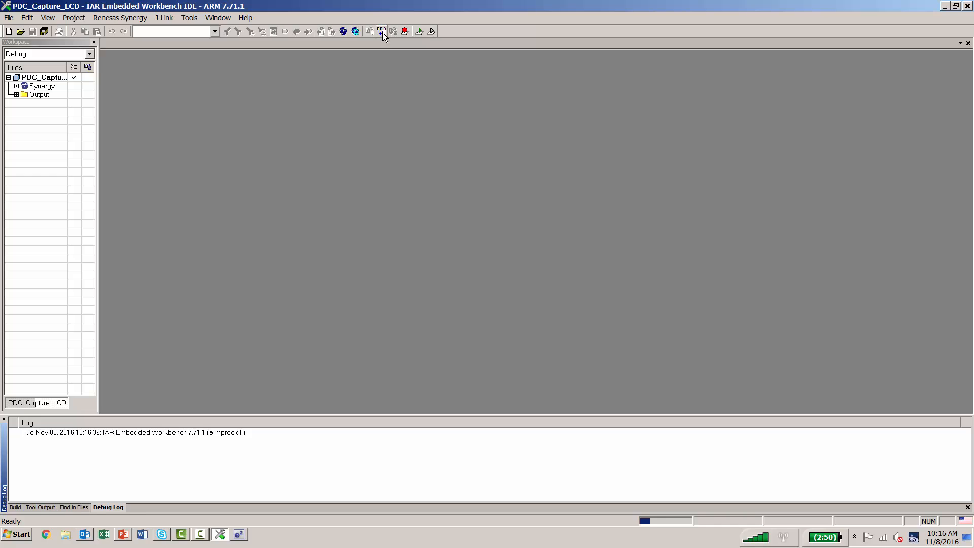
mouse_move(381, 31)
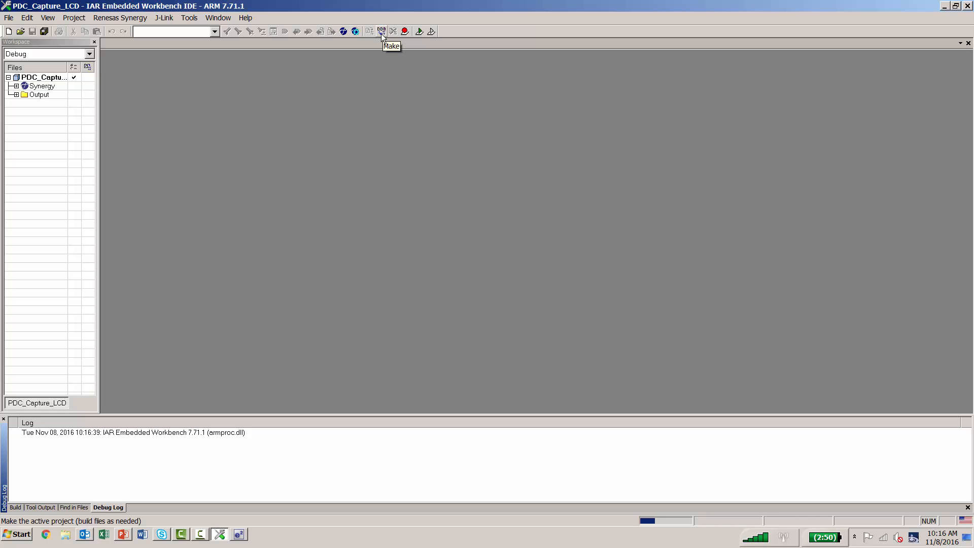
mouse_move(382, 36)
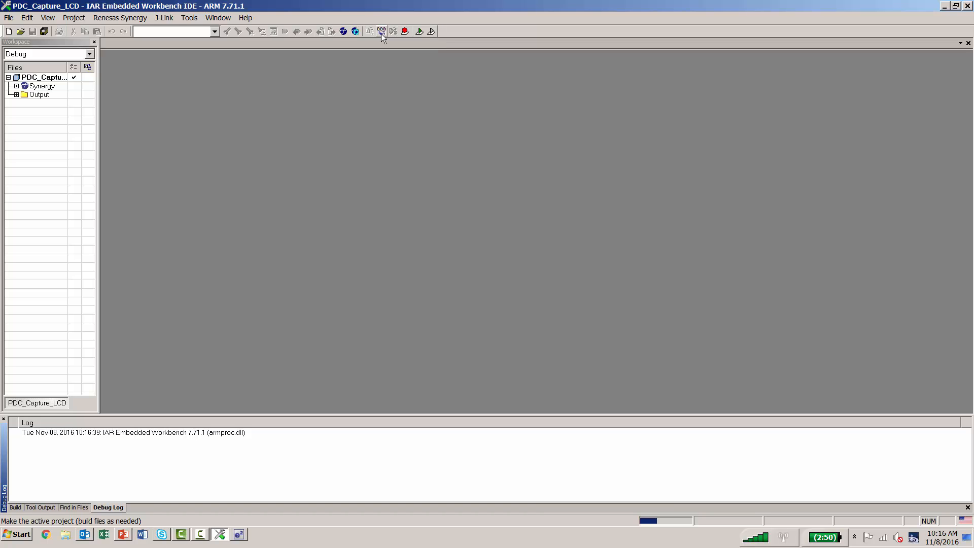
- Make the PDC_Capture_LCD project and confirm the build log shows 0 errors, 0 warnings
left_click(73, 17)
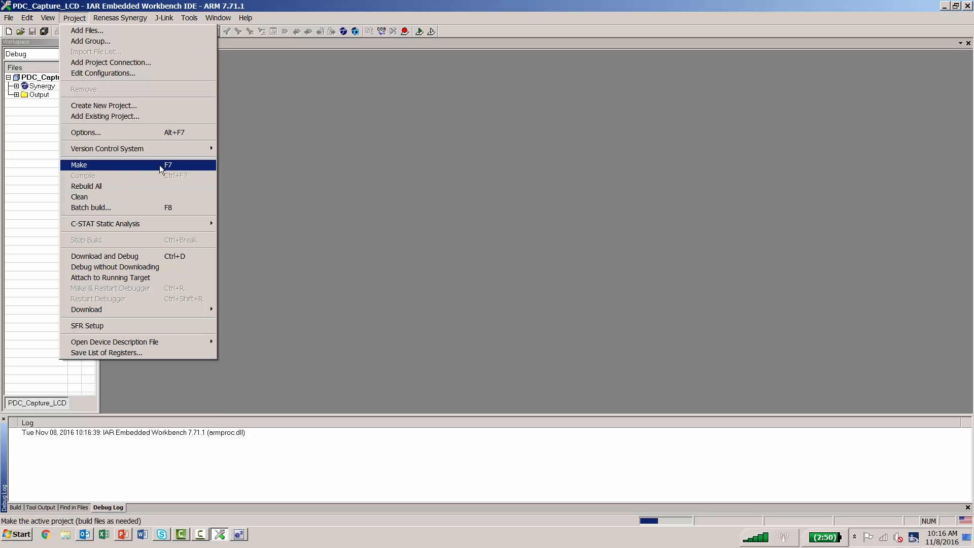
mouse_move(351, 77)
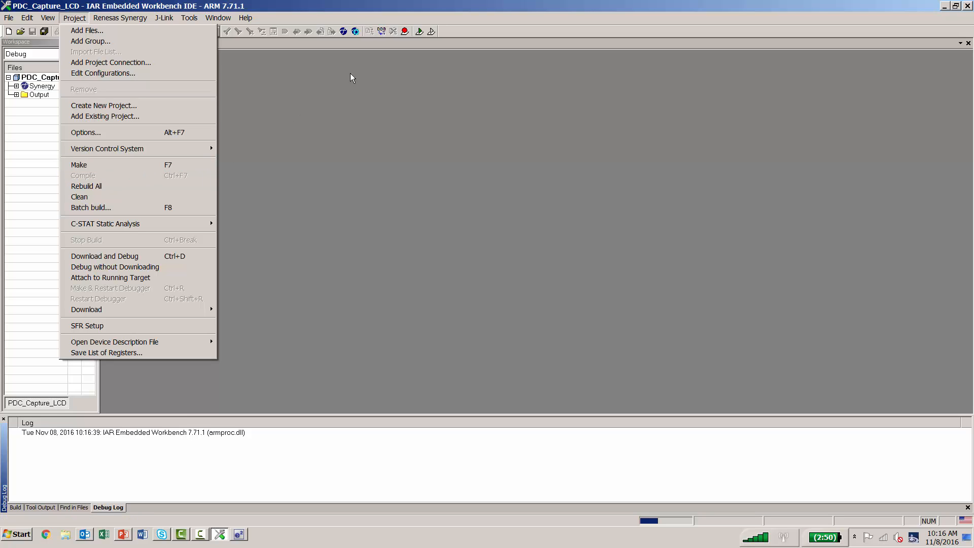
mouse_move(383, 33)
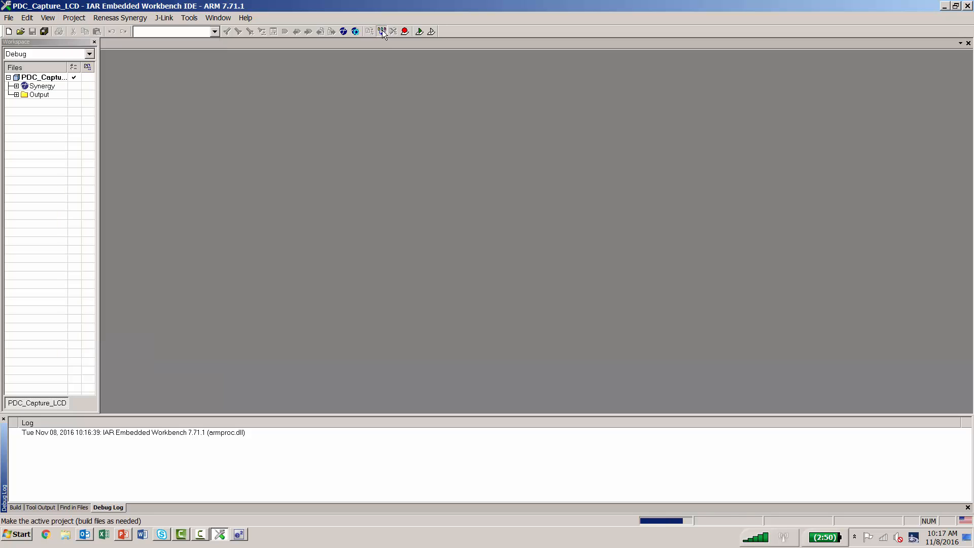
left_click(382, 31)
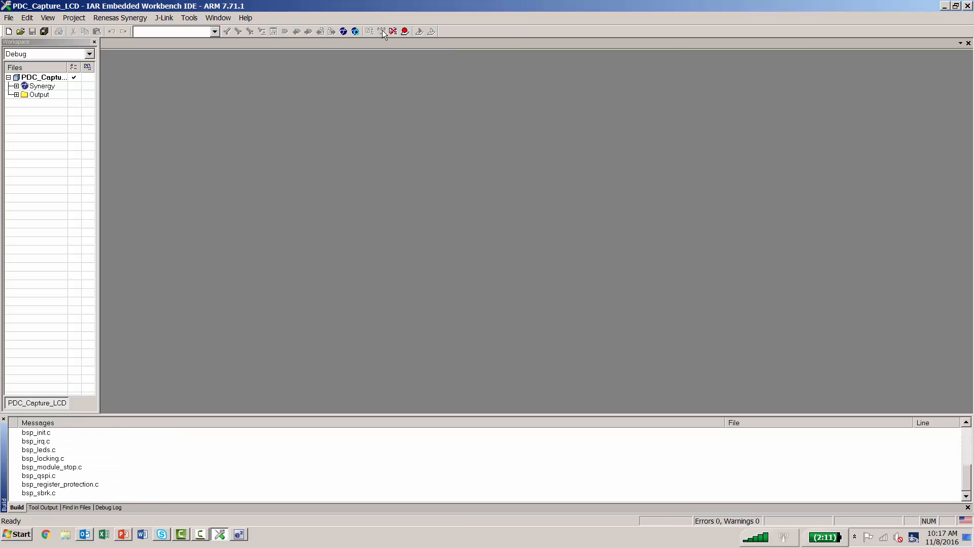
scroll("down", 3)
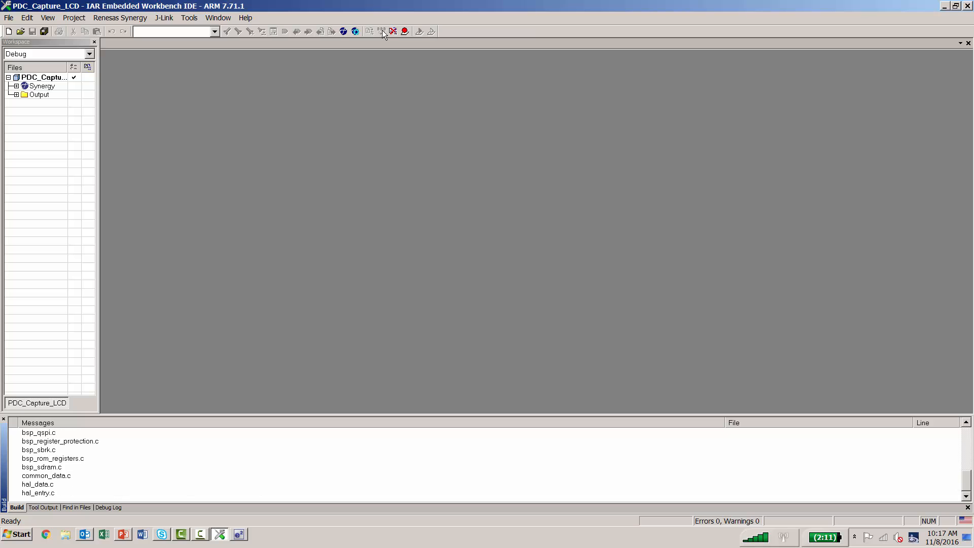
scroll("down", 3)
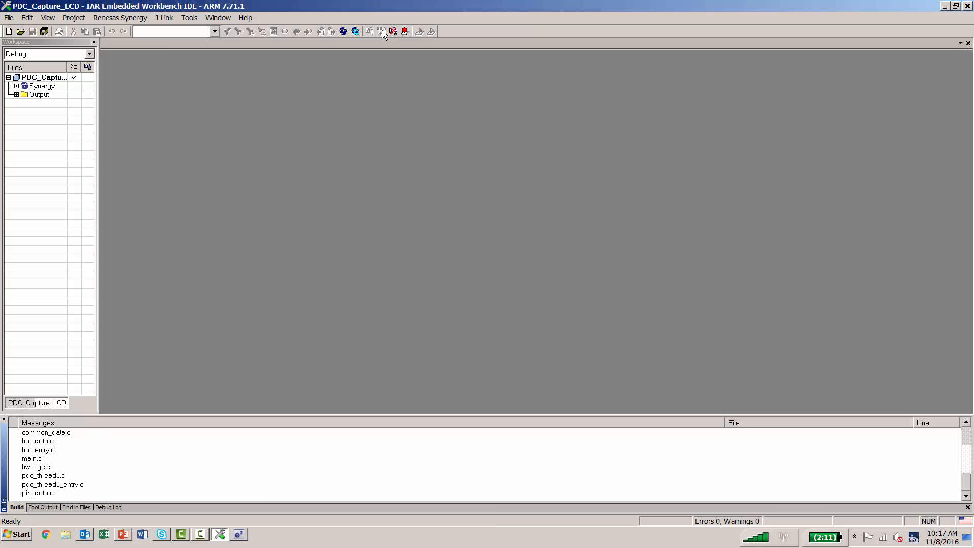
scroll("down", 3)
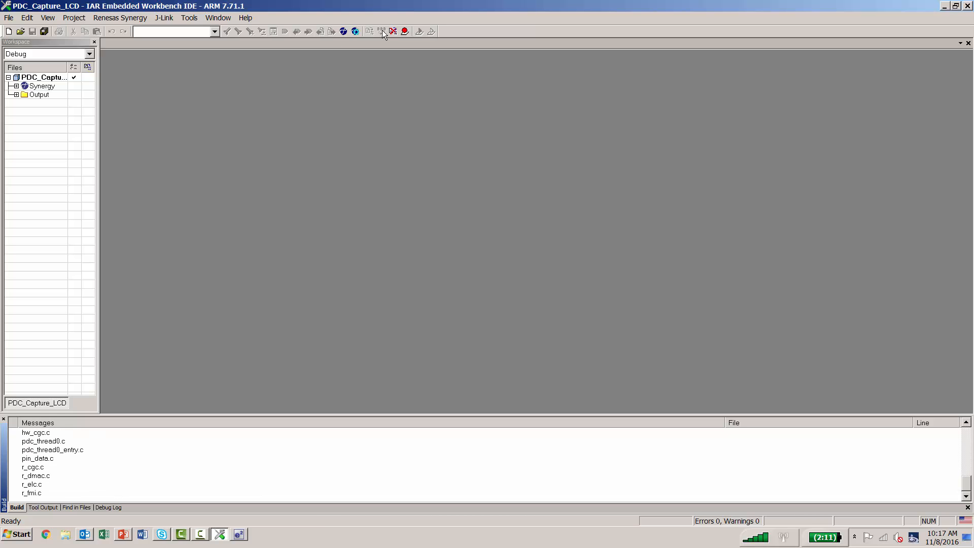
scroll("down", 3)
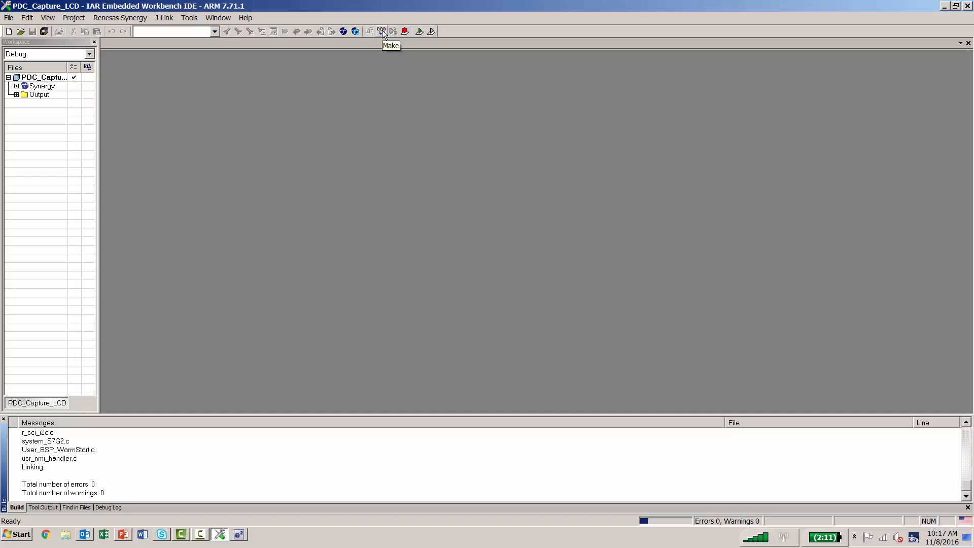
mouse_move(383, 33)
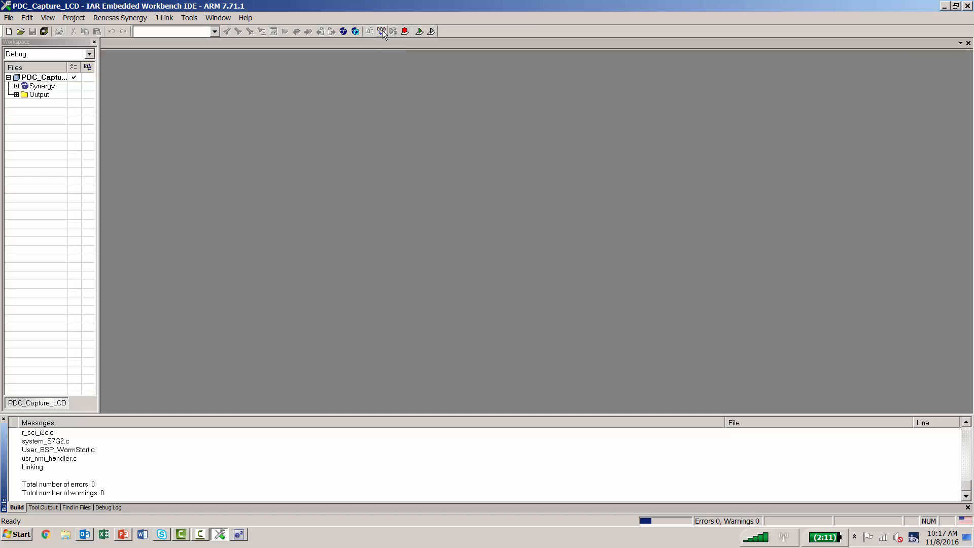
mouse_move(418, 31)
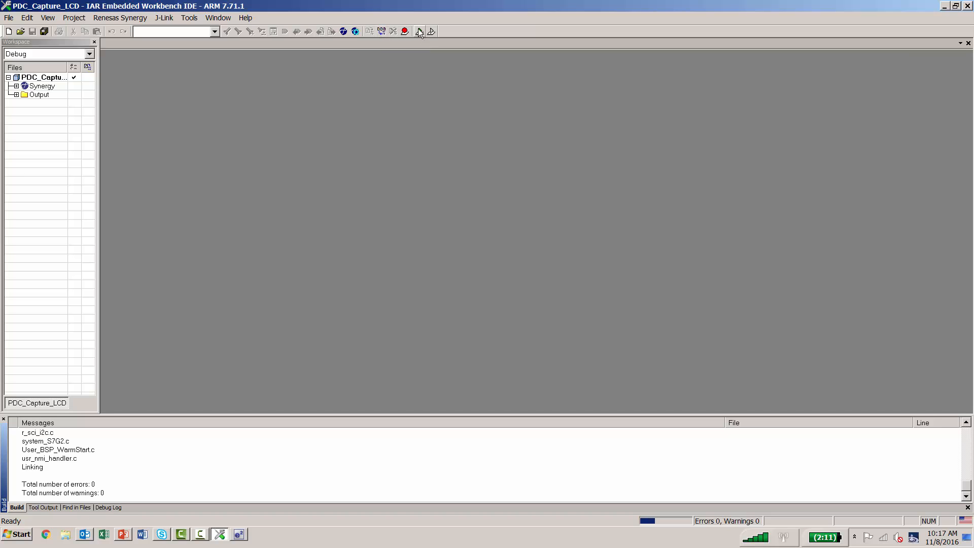
mouse_move(418, 31)
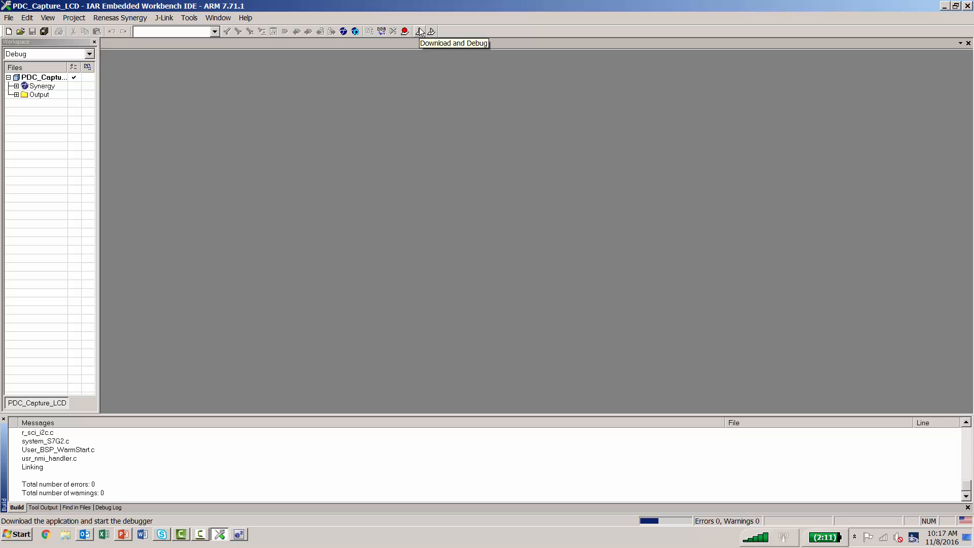
- Download PDC_Capture_LCD to the board and run it in the debugger with Go
left_click(419, 31)
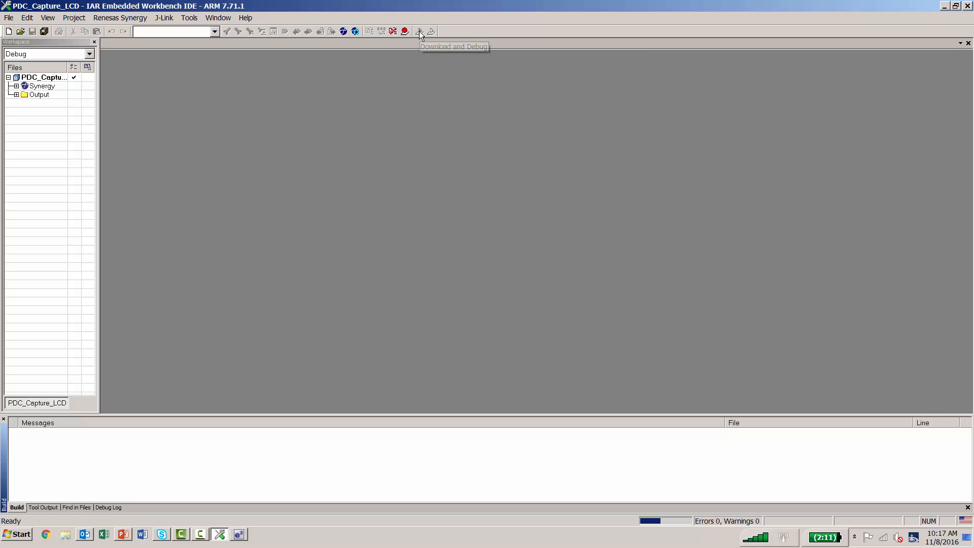
left_click(419, 31)
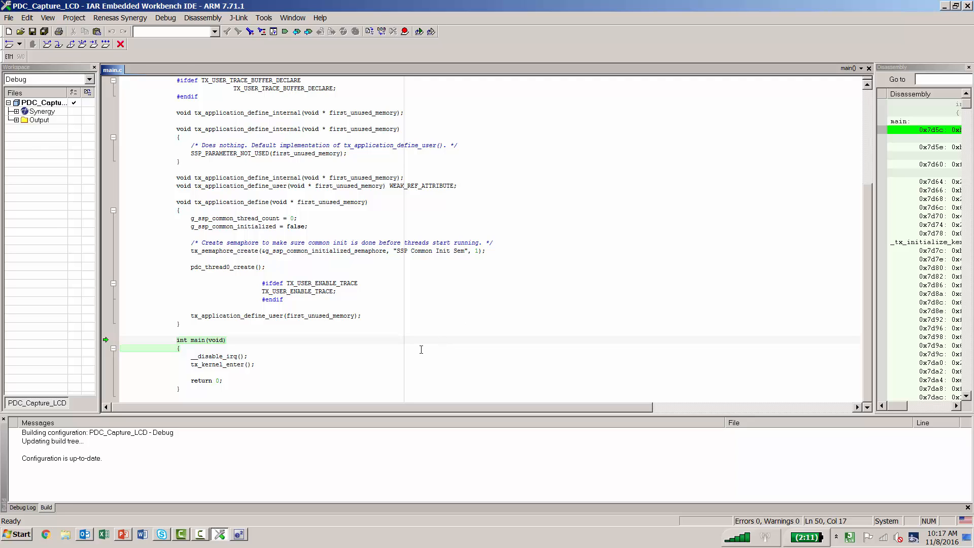
mouse_move(106, 44)
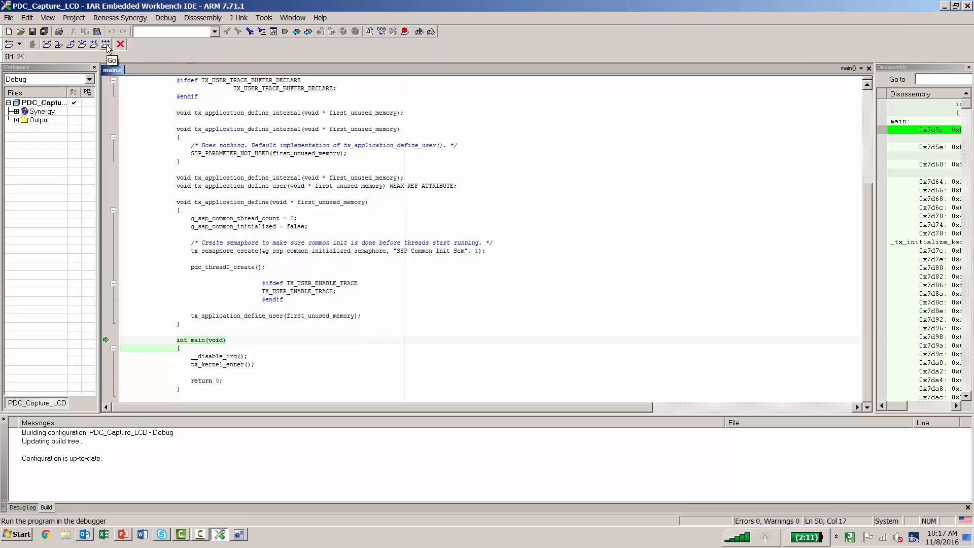
left_click(106, 43)
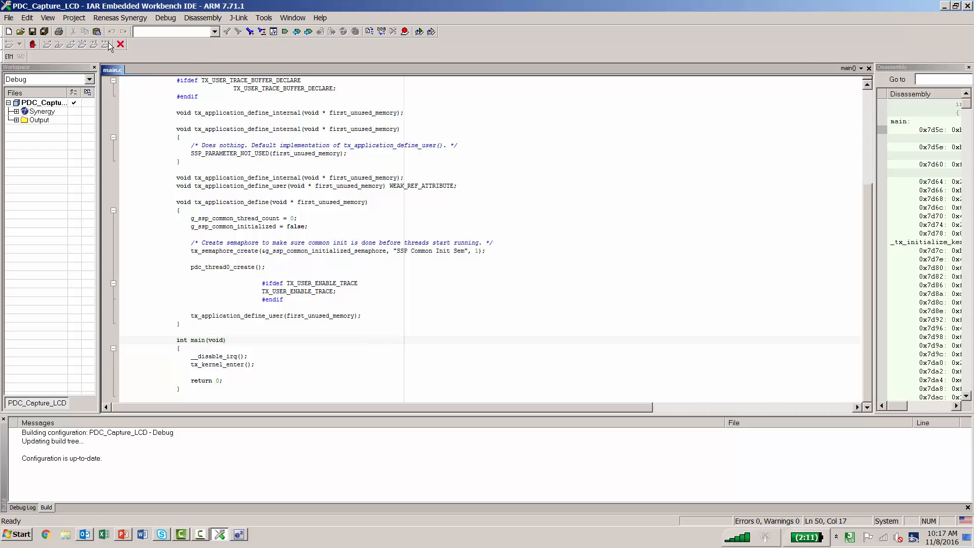
mouse_move(109, 44)
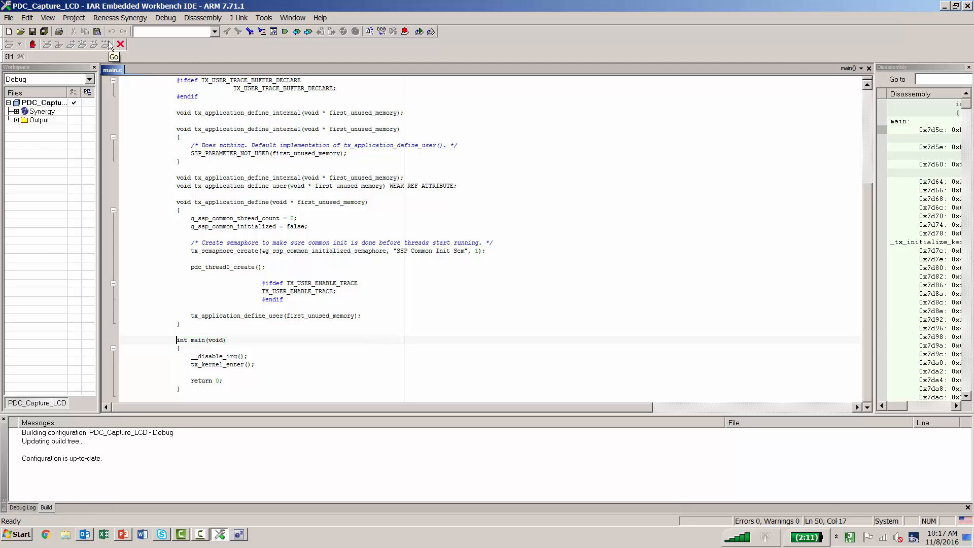